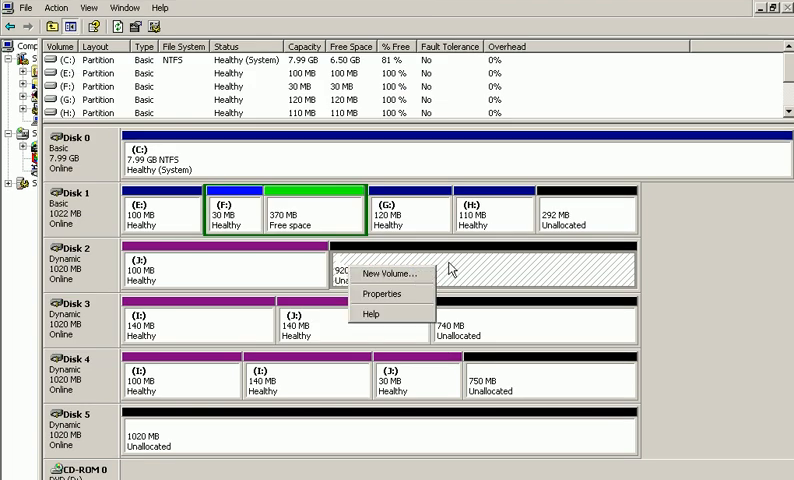
pyautogui.moveTo(488, 368)
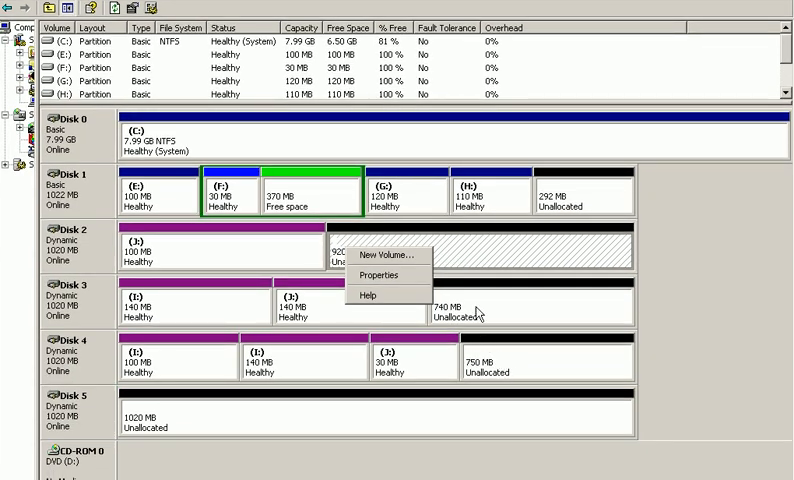
pyautogui.moveTo(340, 248)
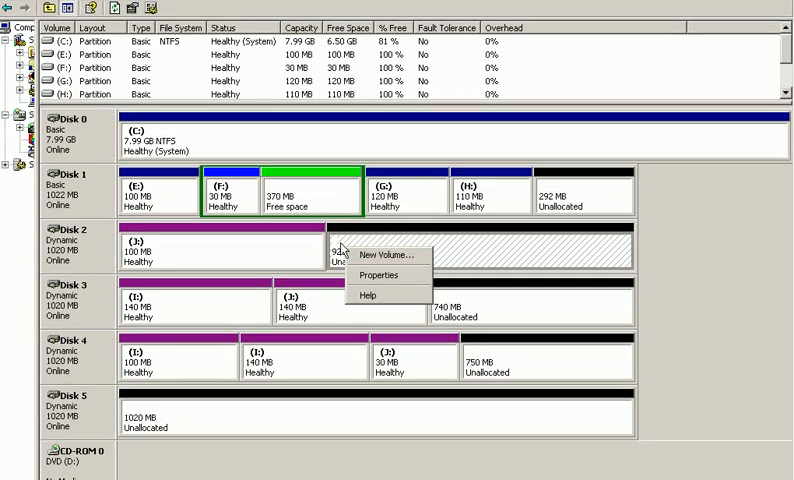
# Start a new volume on Disk 2's unallocated space and choose the Striped type
pyautogui.click(376, 256)
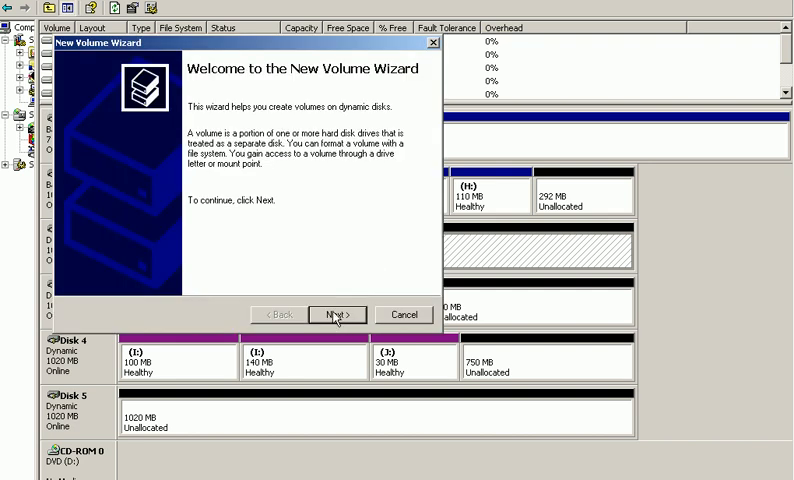
pyautogui.click(338, 314)
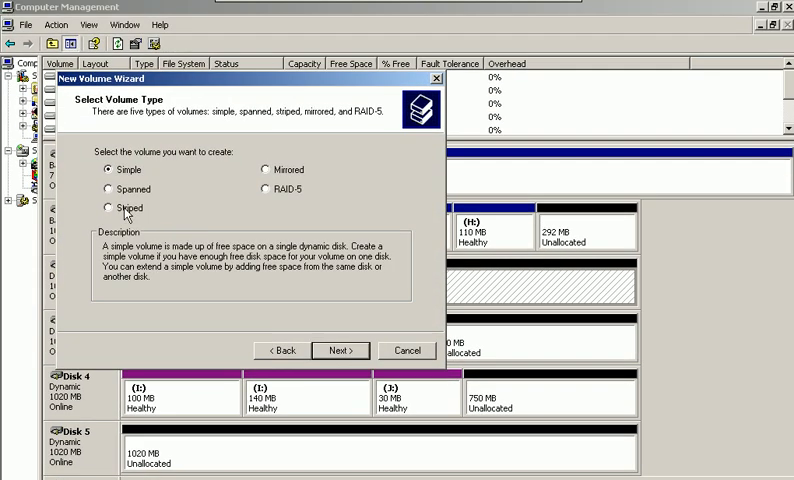
pyautogui.click(112, 208)
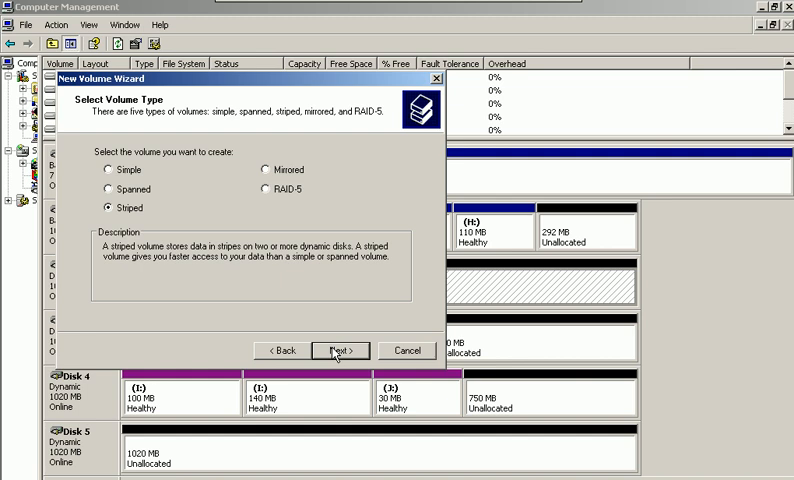
pyautogui.click(340, 350)
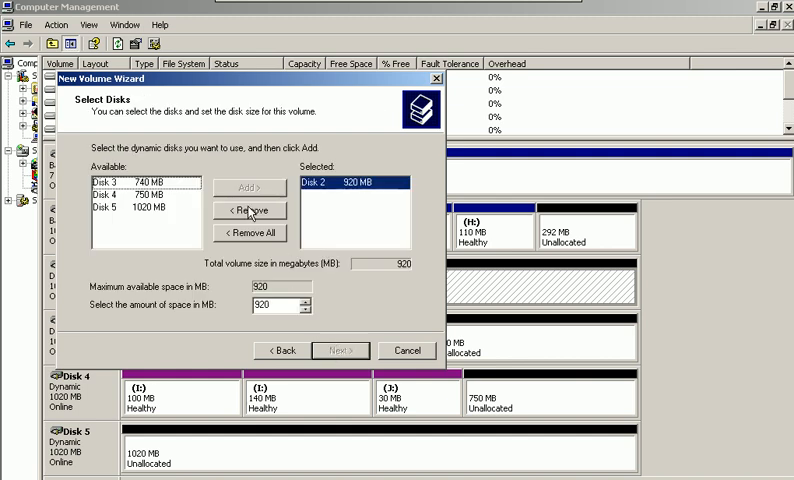
pyautogui.moveTo(196, 216)
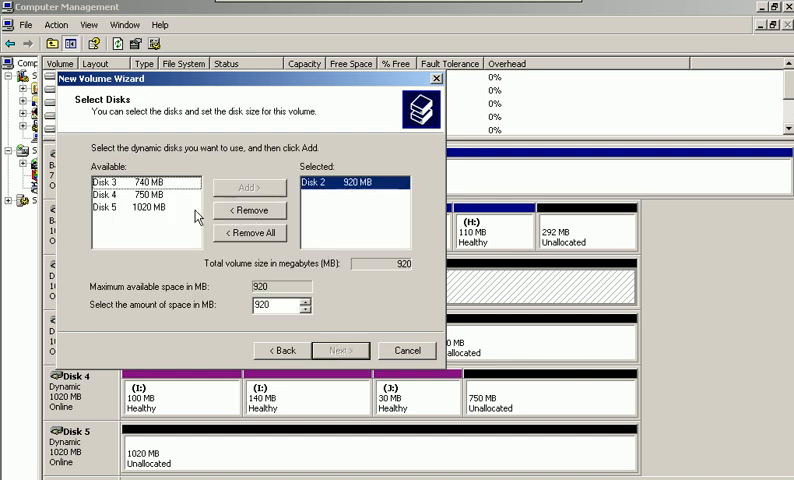
pyautogui.moveTo(320, 238)
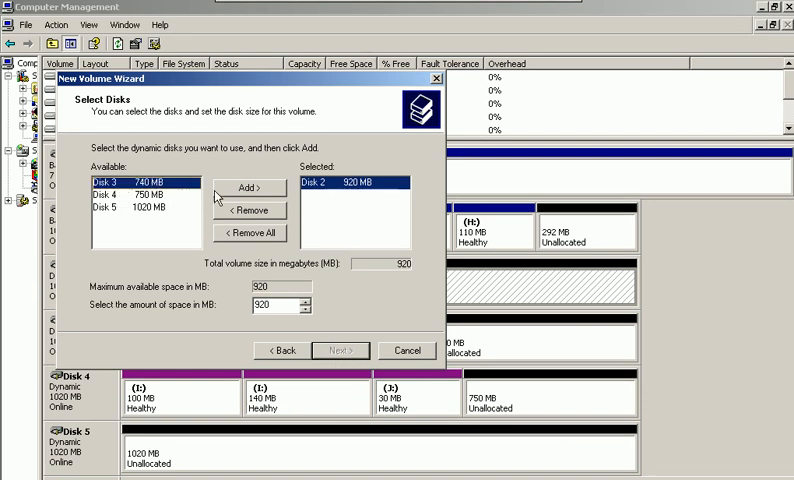
# Add Disk 3 to the striped volume and select the per-disk size to set 150 MB
pyautogui.click(248, 188)
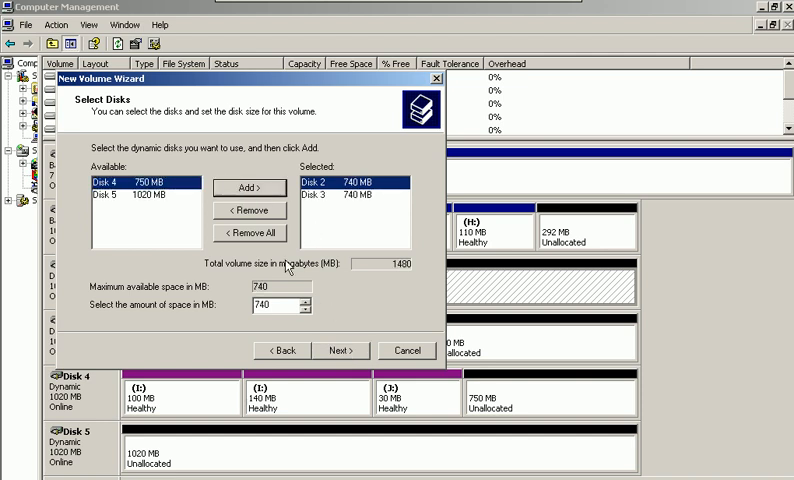
pyautogui.tripleClick(272, 306)
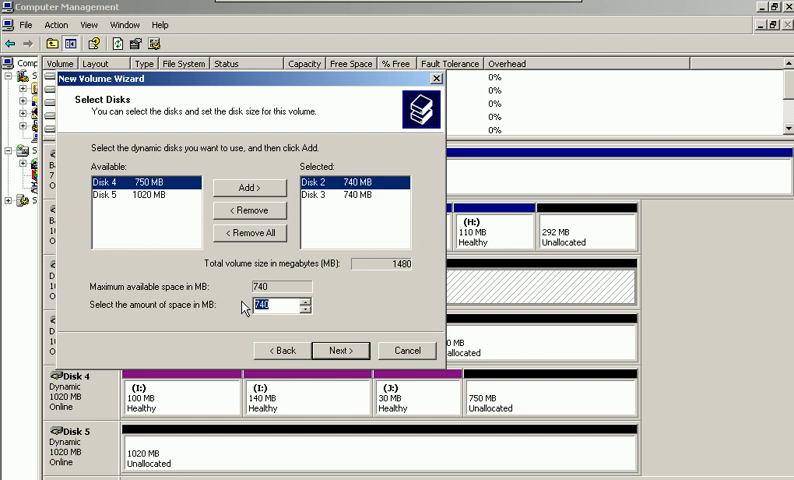
pyautogui.moveTo(292, 280)
pyautogui.write('150')
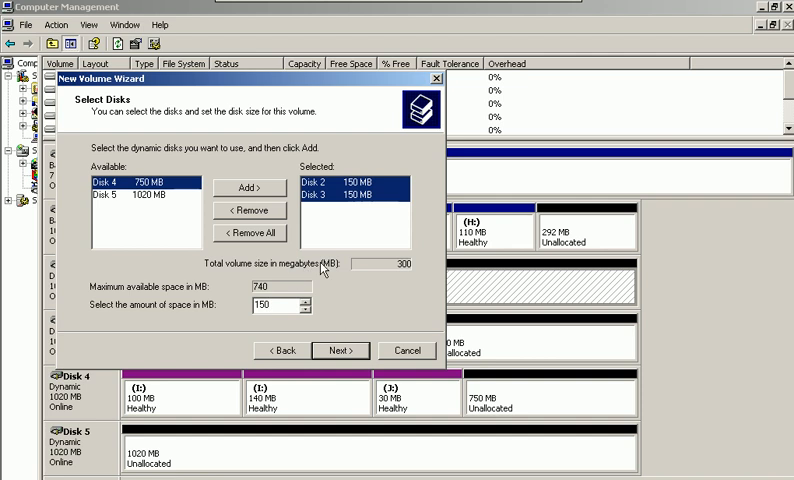
pyautogui.moveTo(356, 208)
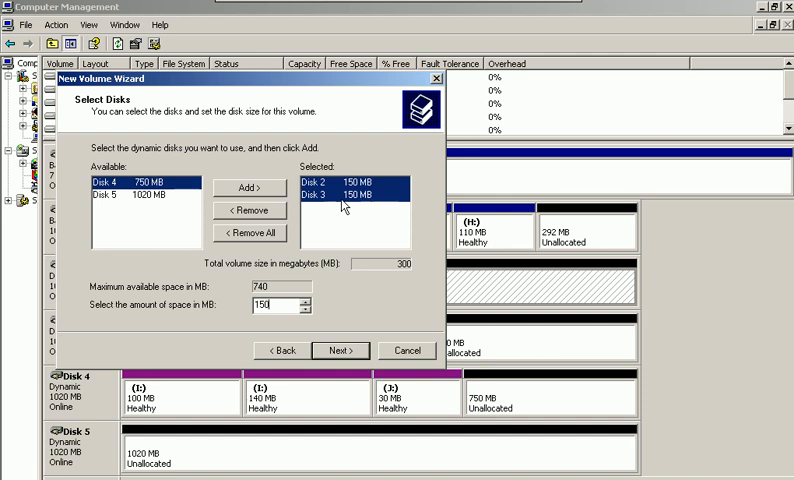
pyautogui.moveTo(368, 220)
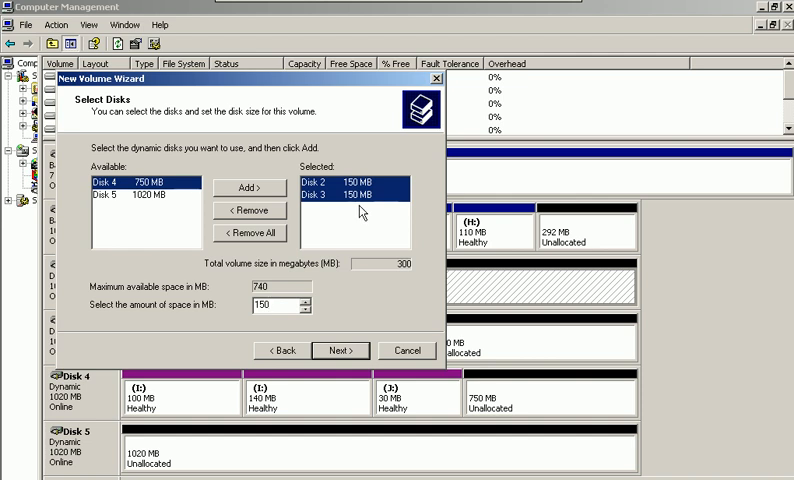
pyautogui.moveTo(396, 190)
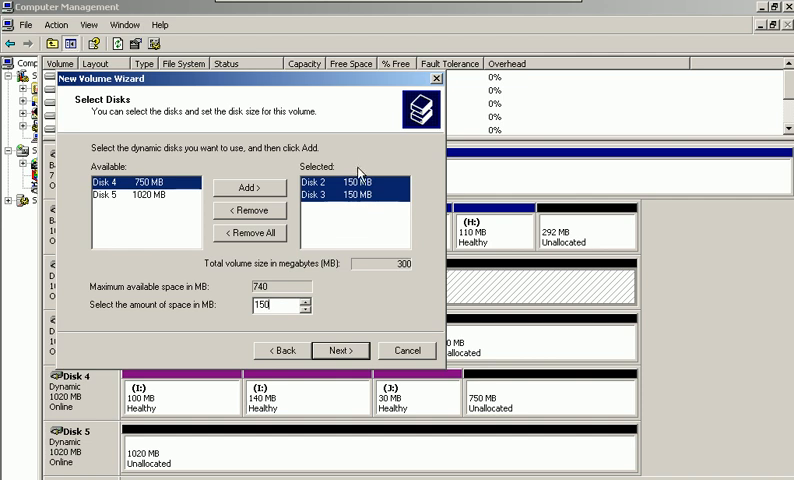
pyautogui.moveTo(386, 216)
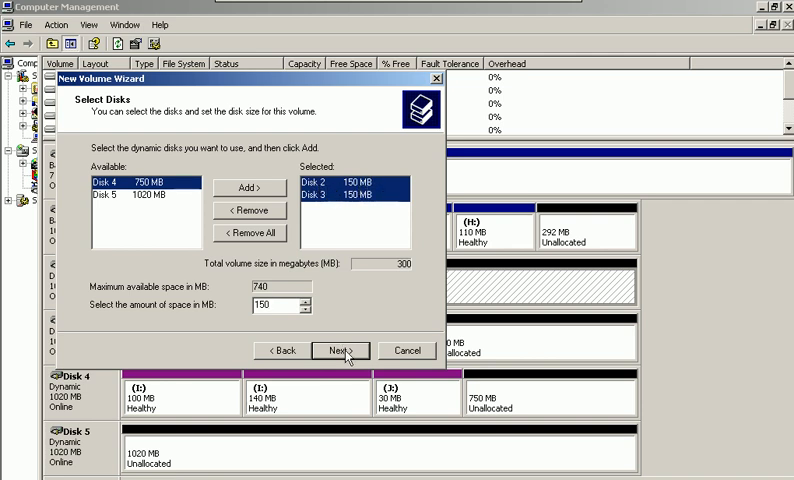
# Accept drive letter K and default formatting, then finish creating the striped volume
pyautogui.click(340, 350)
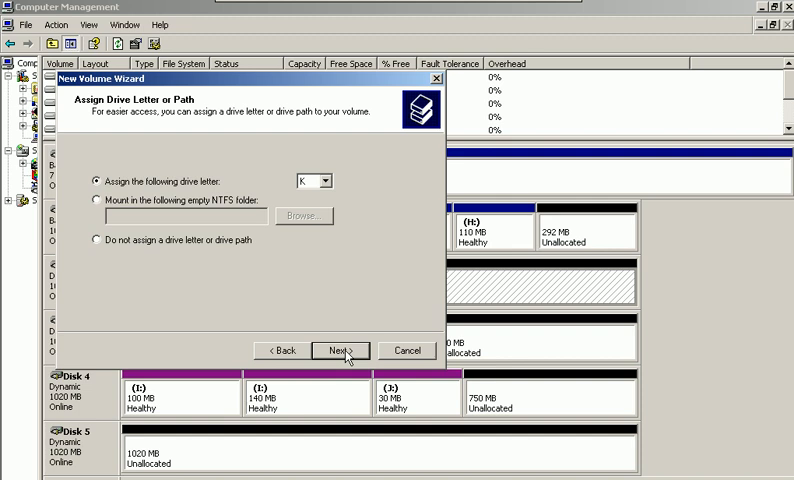
pyautogui.click(340, 350)
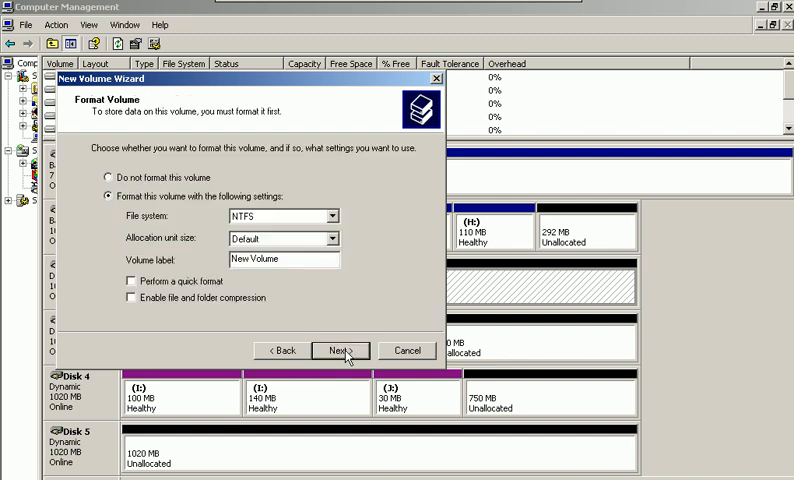
pyautogui.click(340, 350)
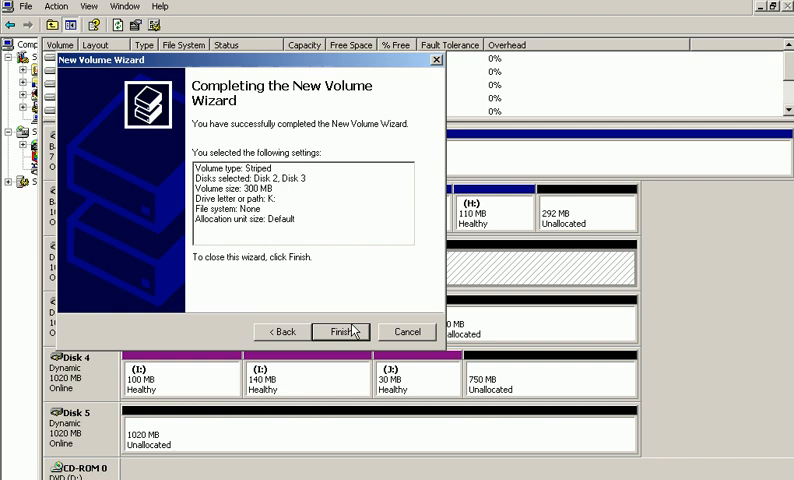
pyautogui.click(340, 332)
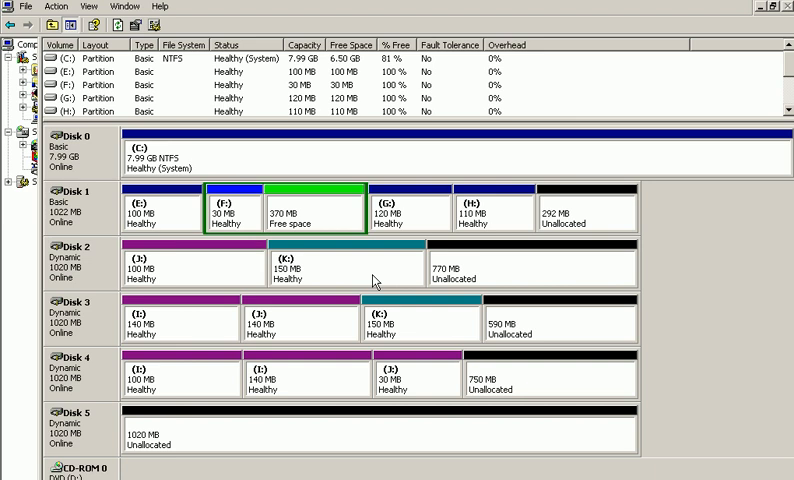
pyautogui.moveTo(372, 272)
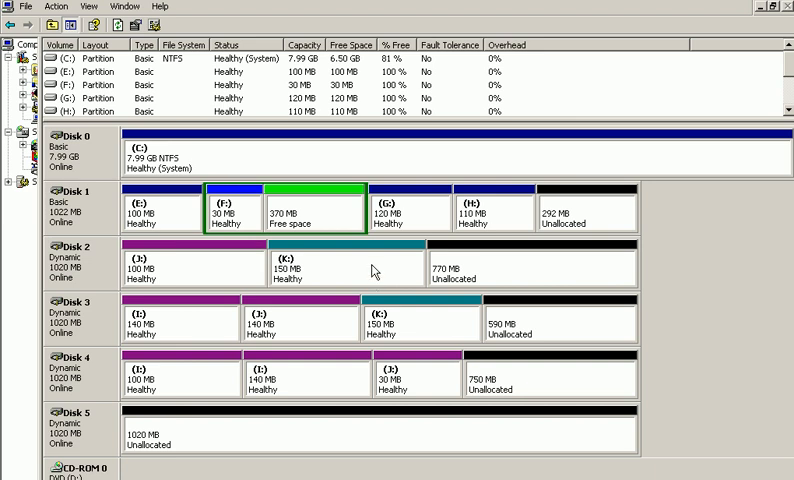
pyautogui.moveTo(376, 270)
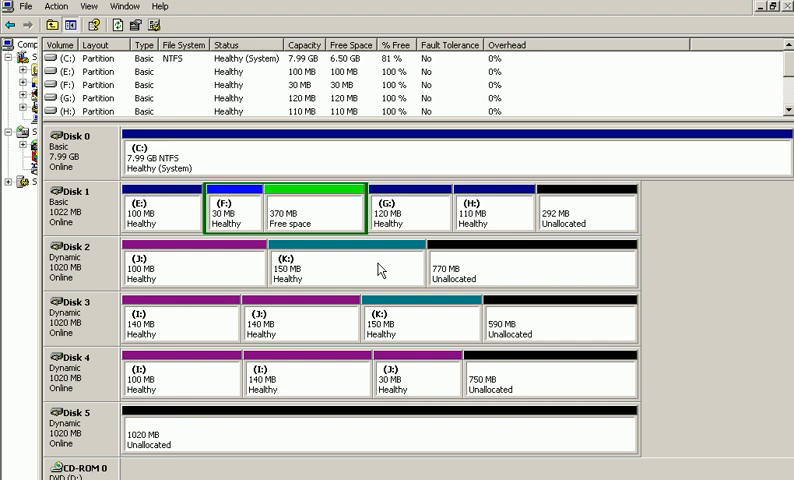
pyautogui.moveTo(406, 308)
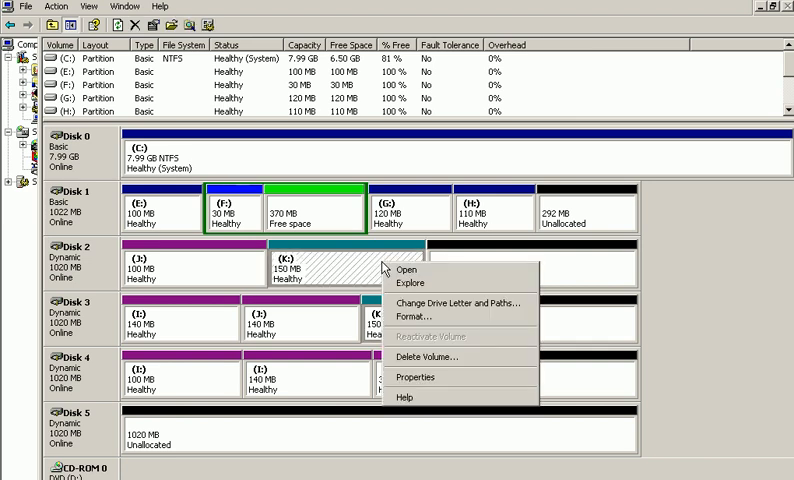
pyautogui.moveTo(368, 268)
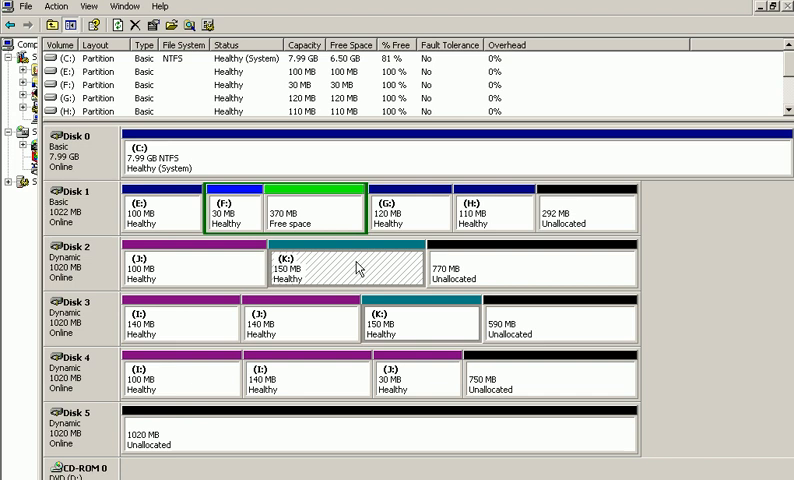
pyautogui.moveTo(462, 278)
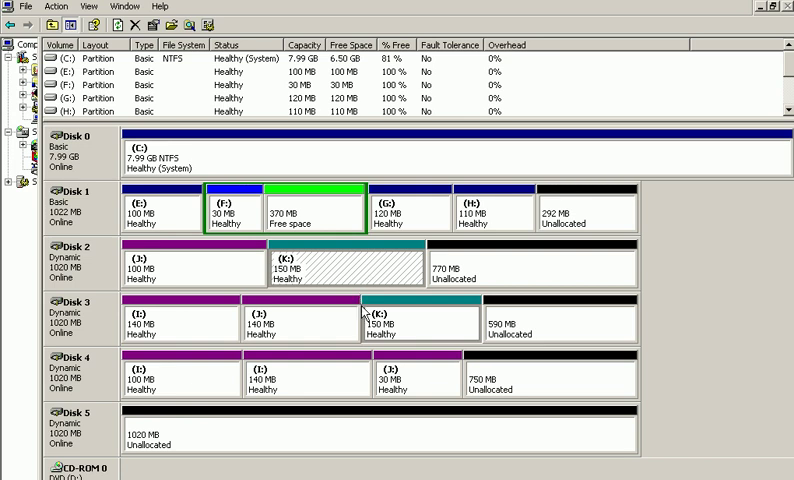
# Start another new volume on Disk 2 and choose the Mirrored type
pyautogui.scroll(-3)
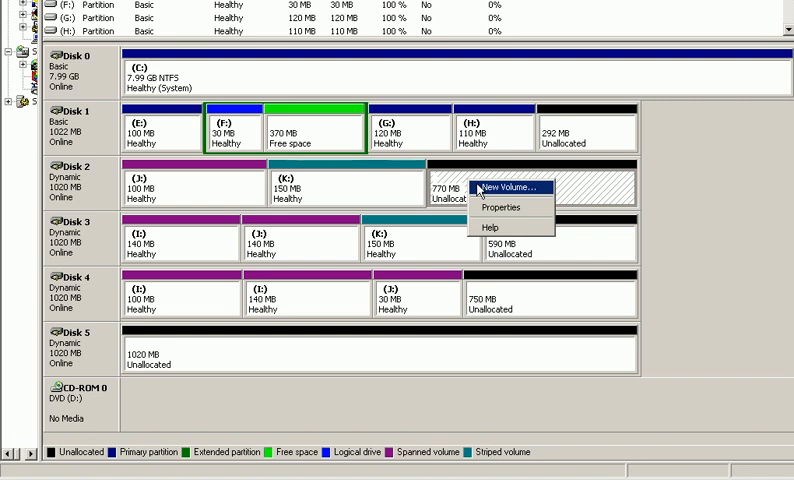
pyautogui.click(506, 188)
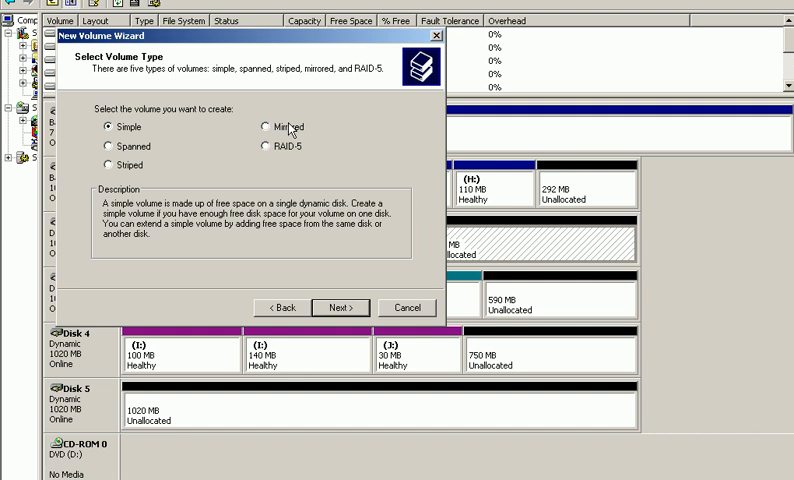
pyautogui.click(264, 128)
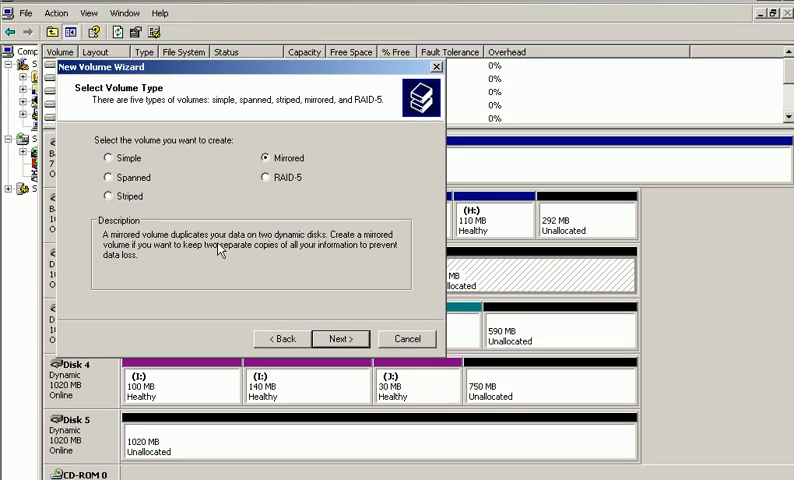
pyautogui.moveTo(330, 244)
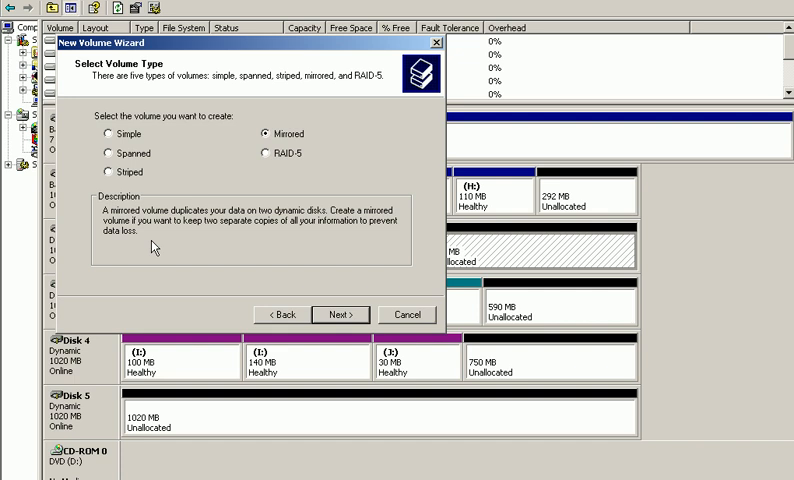
pyautogui.moveTo(192, 246)
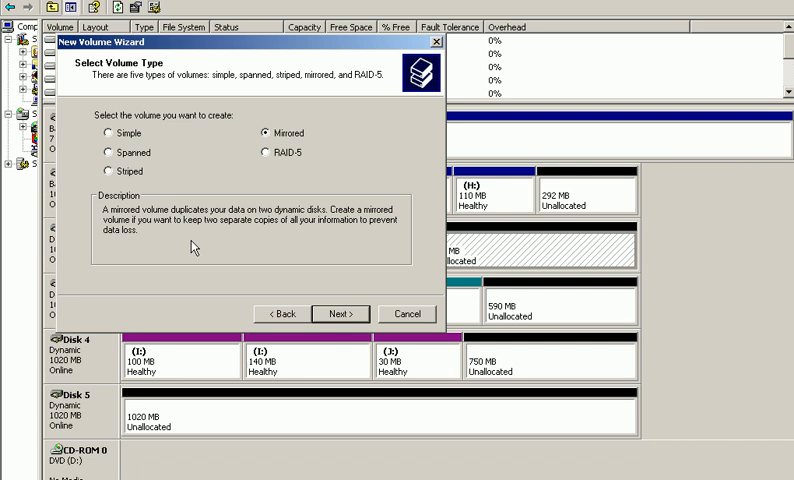
pyautogui.click(340, 312)
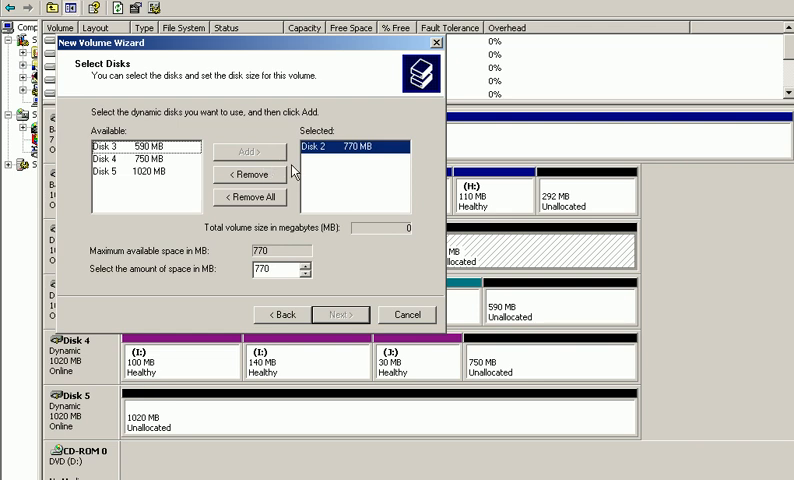
# Replace Disk 2 with Disk 5 and Disk 4 as mirror members and set the size to 70 MB
pyautogui.click(250, 174)
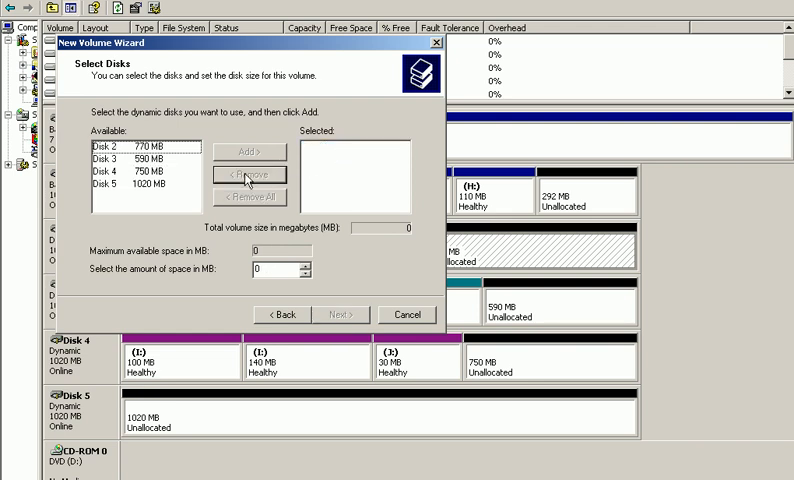
pyautogui.click(250, 188)
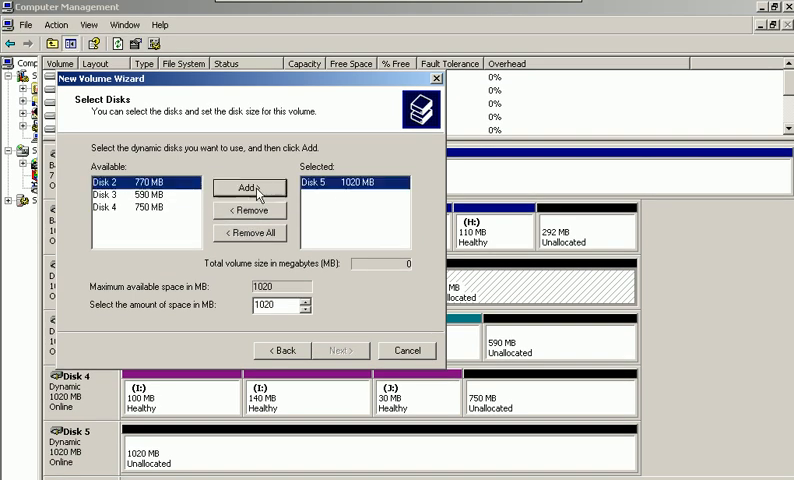
pyautogui.click(140, 208)
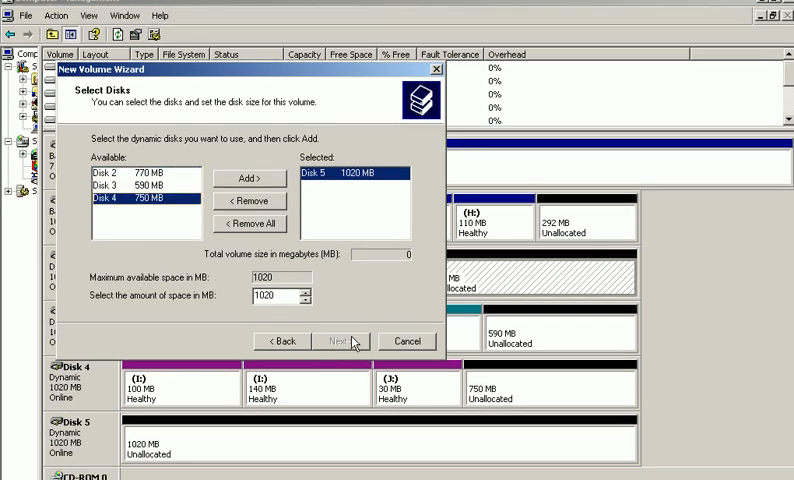
pyautogui.moveTo(348, 348)
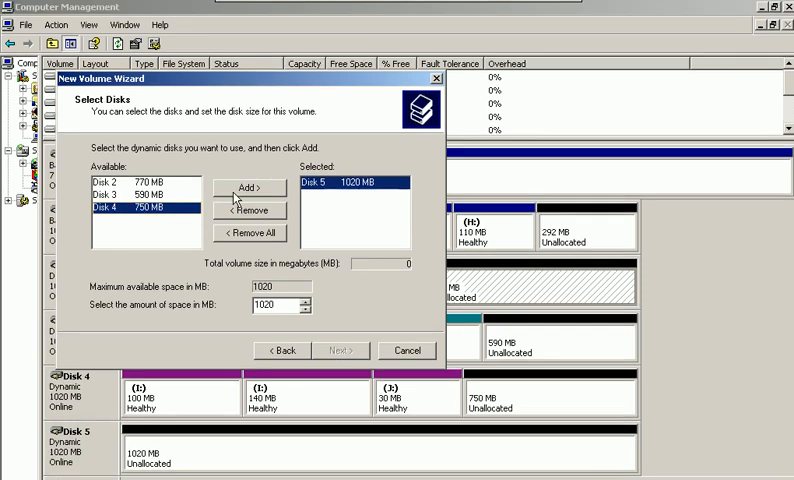
pyautogui.click(248, 188)
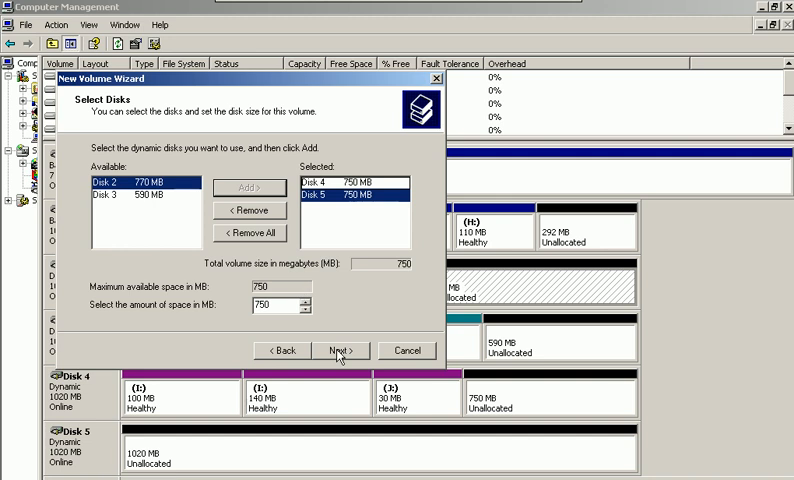
pyautogui.moveTo(342, 236)
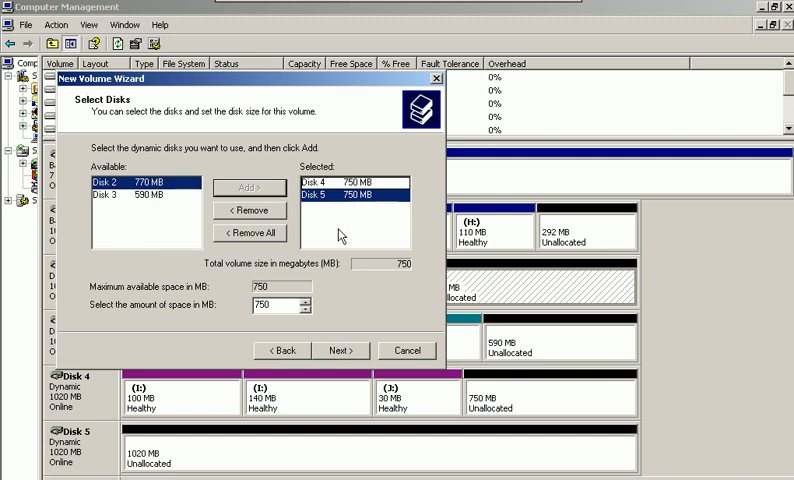
pyautogui.moveTo(378, 228)
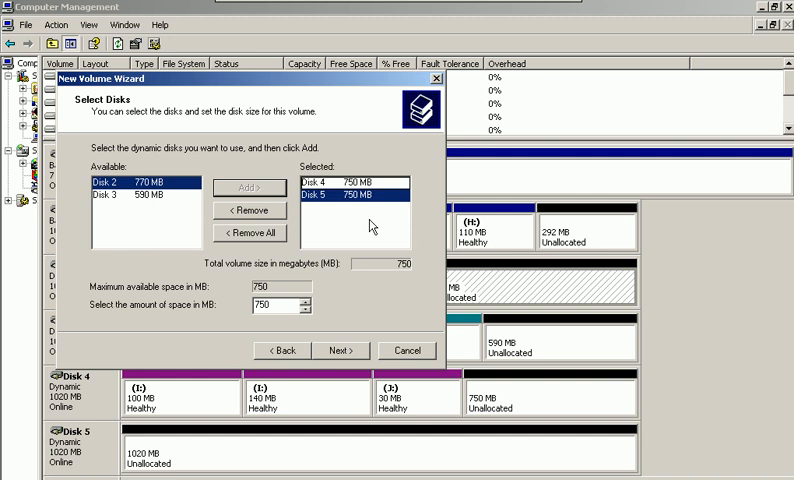
pyautogui.tripleClick(276, 306)
pyautogui.write('70')
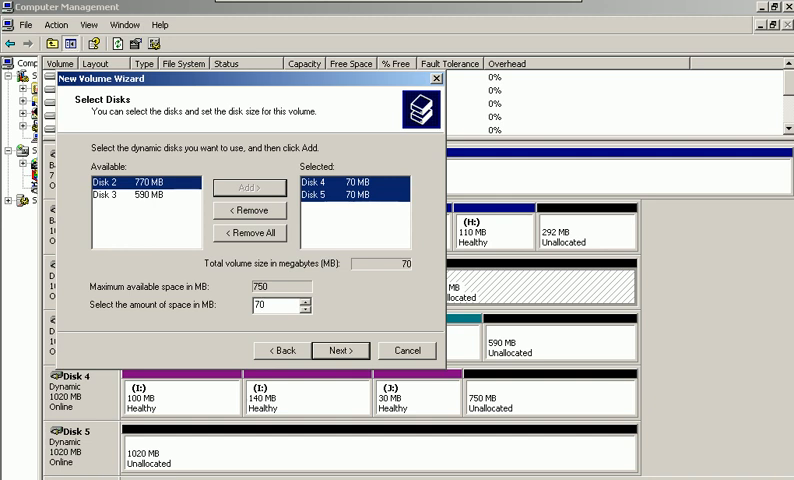
pyautogui.moveTo(312, 166)
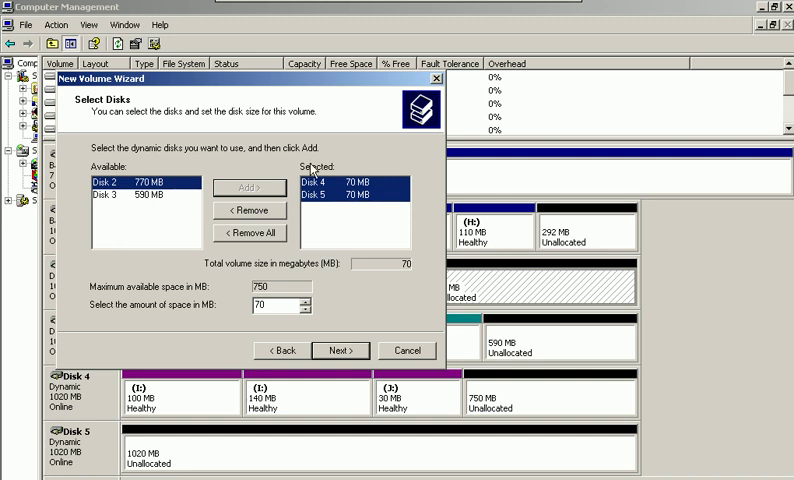
pyautogui.moveTo(334, 192)
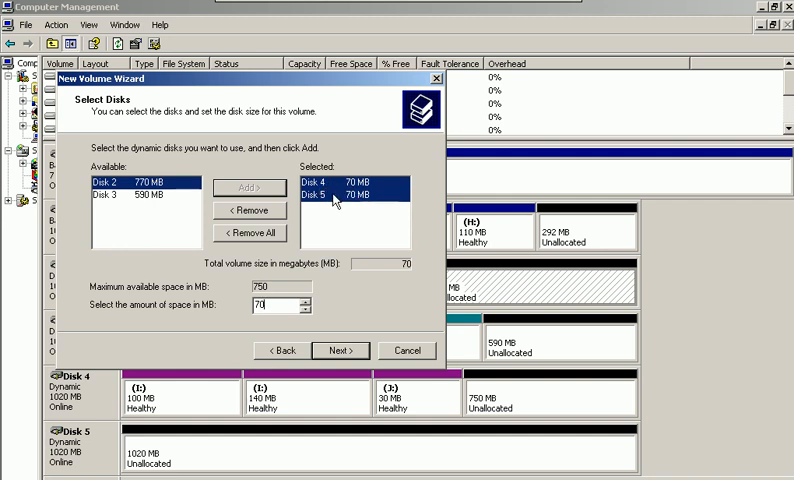
pyautogui.moveTo(370, 202)
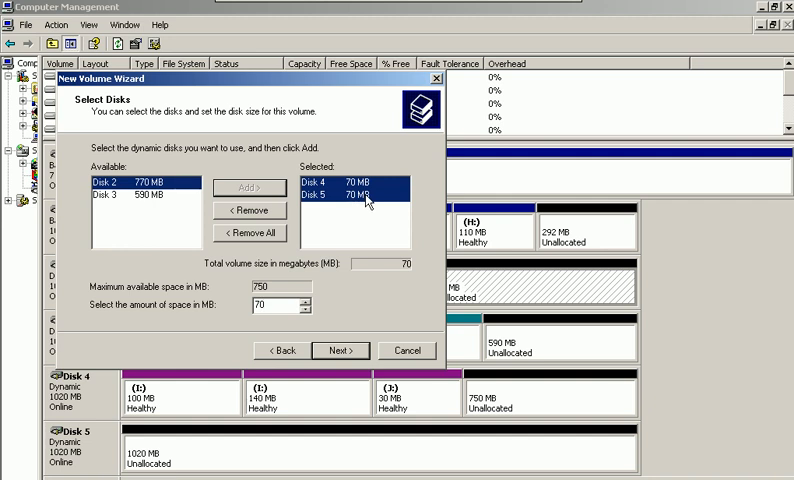
# Keep drive letter L and finish creating the mirrored volume
pyautogui.click(340, 350)
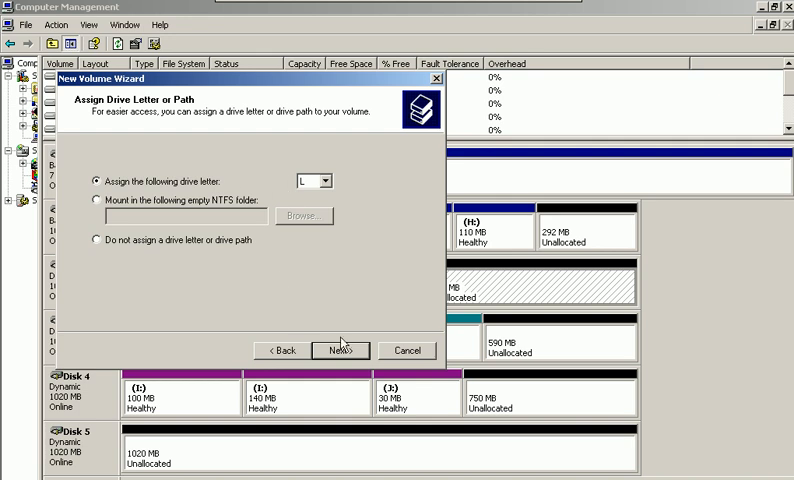
pyautogui.click(340, 350)
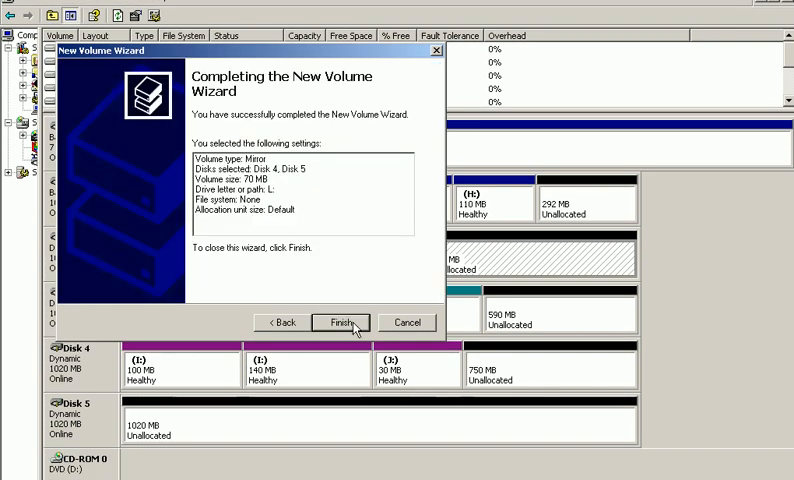
pyautogui.click(340, 322)
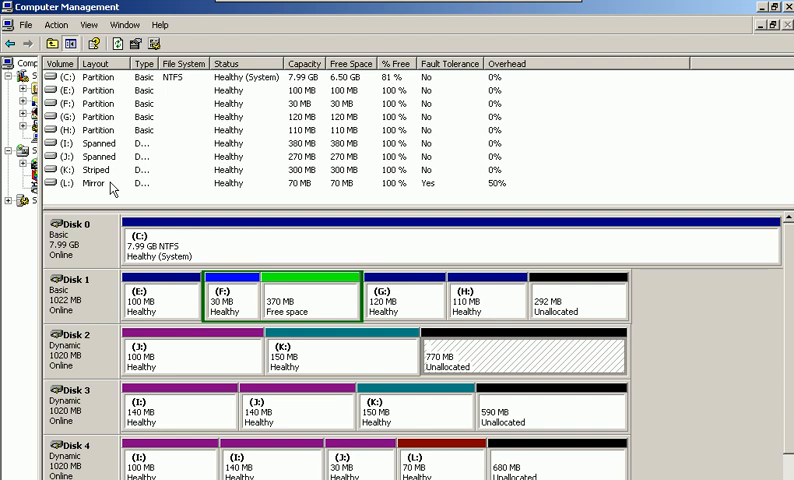
pyautogui.scroll(-3)
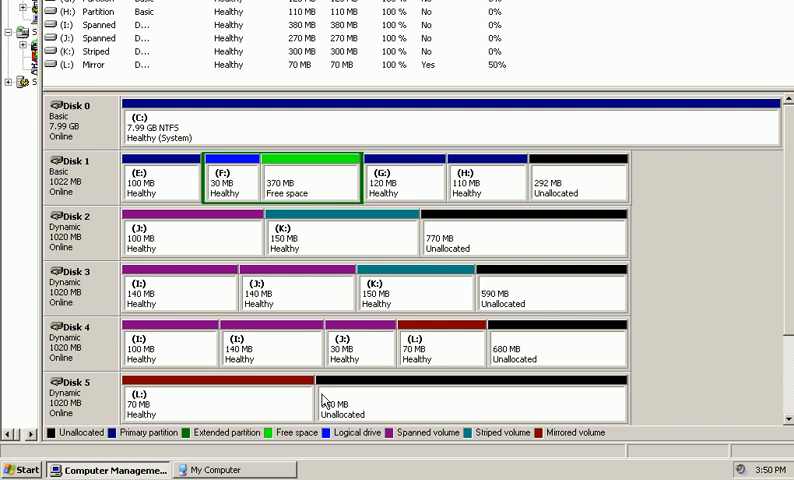
pyautogui.moveTo(412, 350)
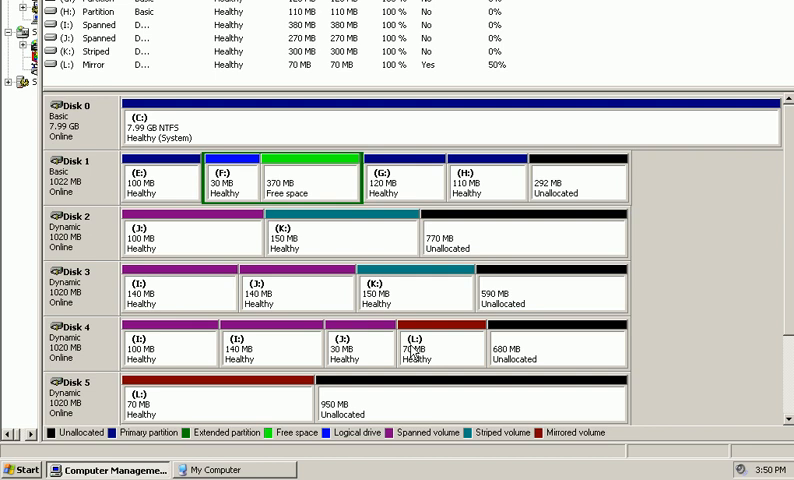
pyautogui.moveTo(404, 344)
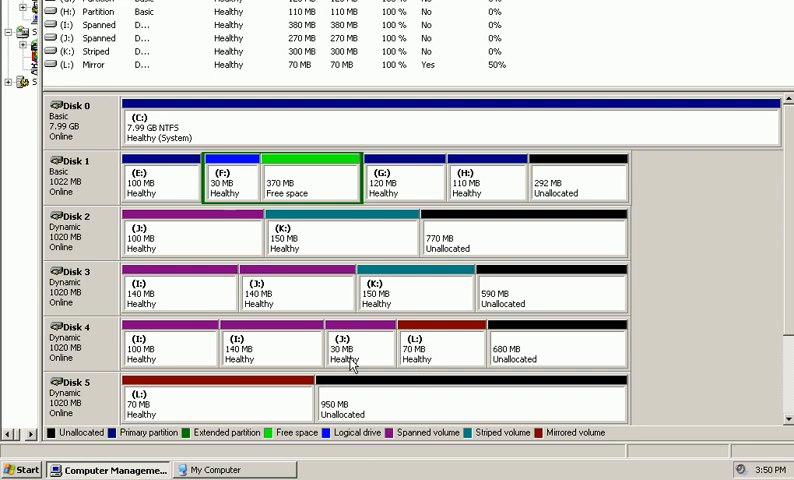
pyautogui.moveTo(228, 402)
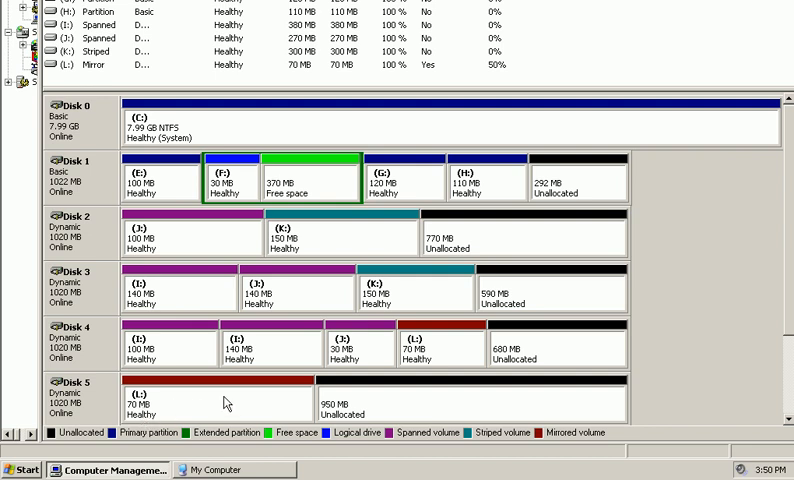
pyautogui.moveTo(418, 364)
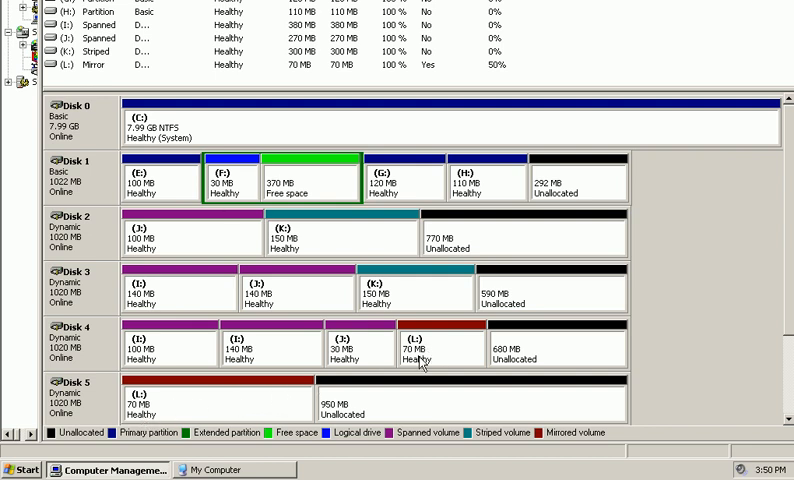
pyautogui.moveTo(416, 362)
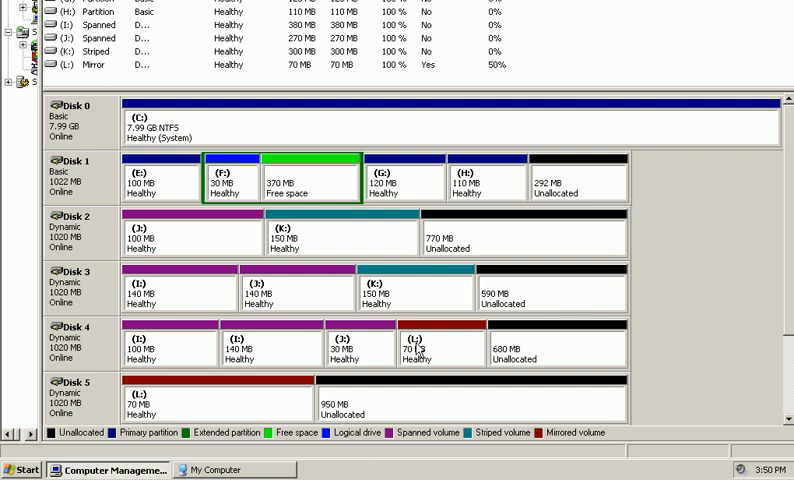
pyautogui.moveTo(342, 228)
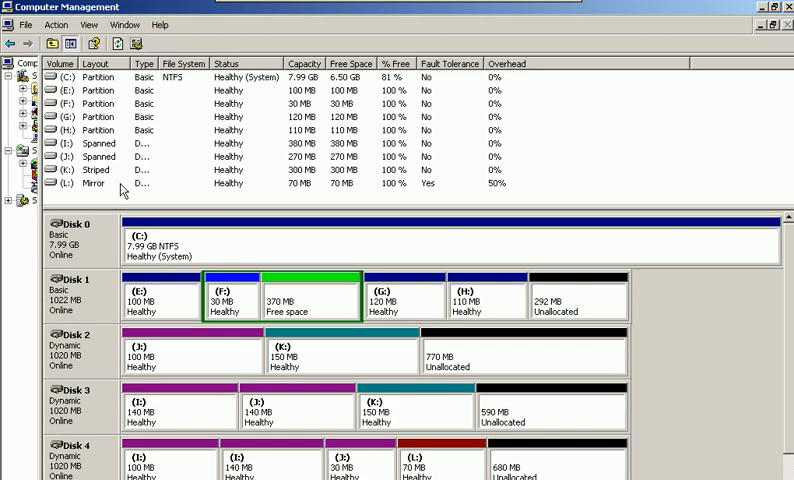
pyautogui.moveTo(296, 196)
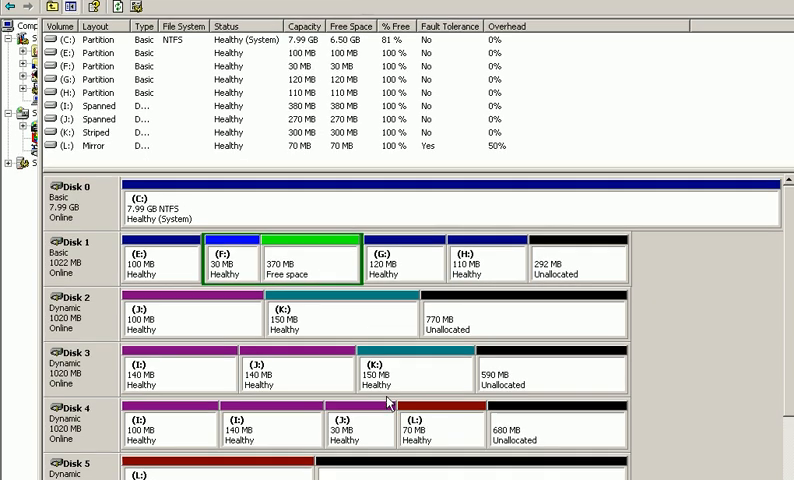
pyautogui.scroll(-3)
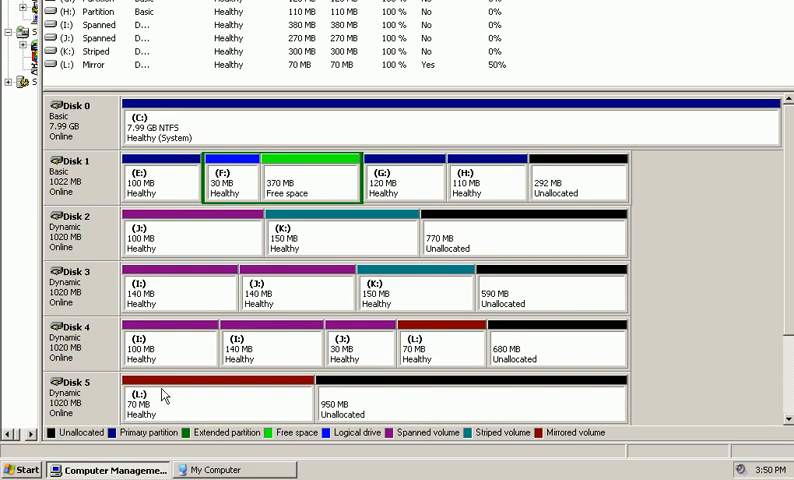
pyautogui.moveTo(150, 410)
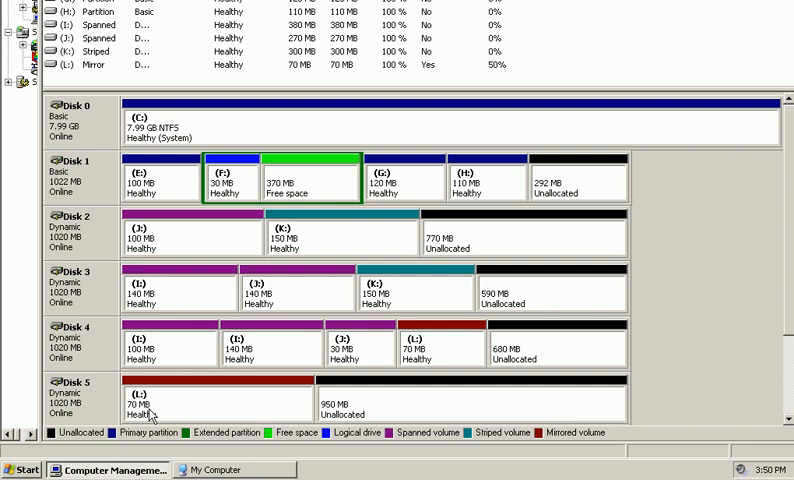
pyautogui.moveTo(292, 406)
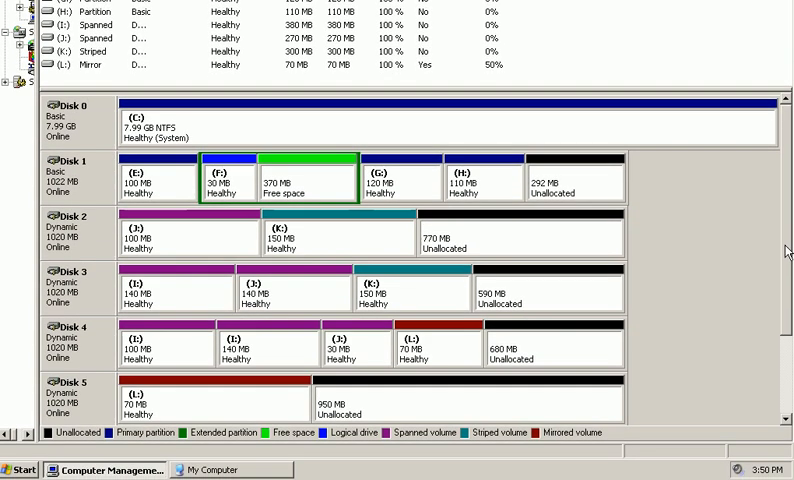
pyautogui.scroll(-3)
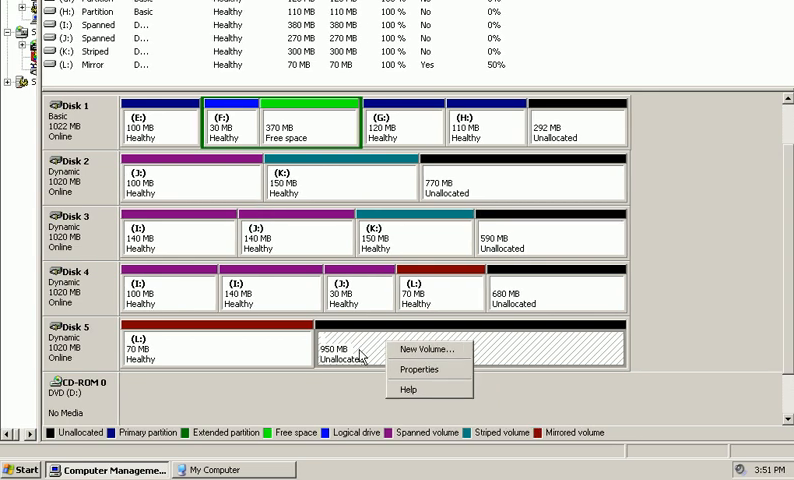
# Start a new volume on Disk 5's free space and choose RAID-5 as the type
pyautogui.click(408, 348)
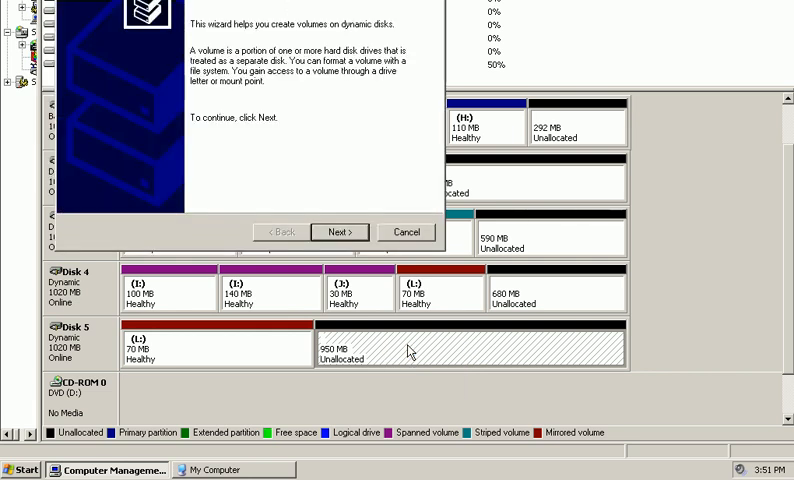
pyautogui.click(340, 232)
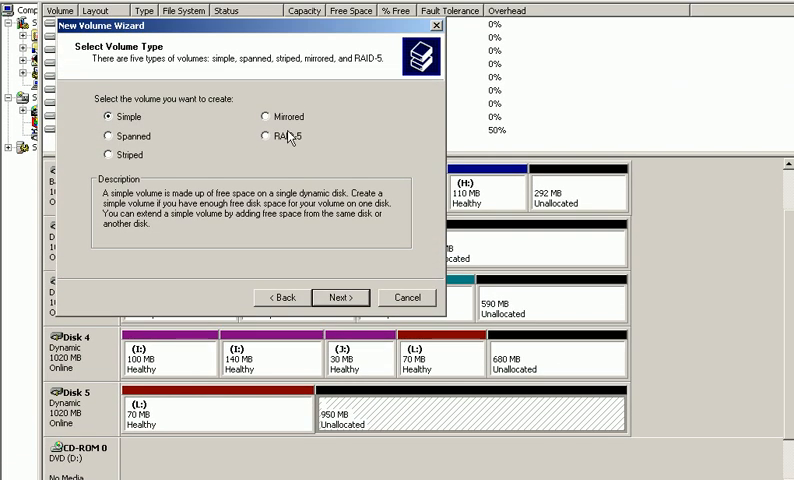
pyautogui.click(342, 296)
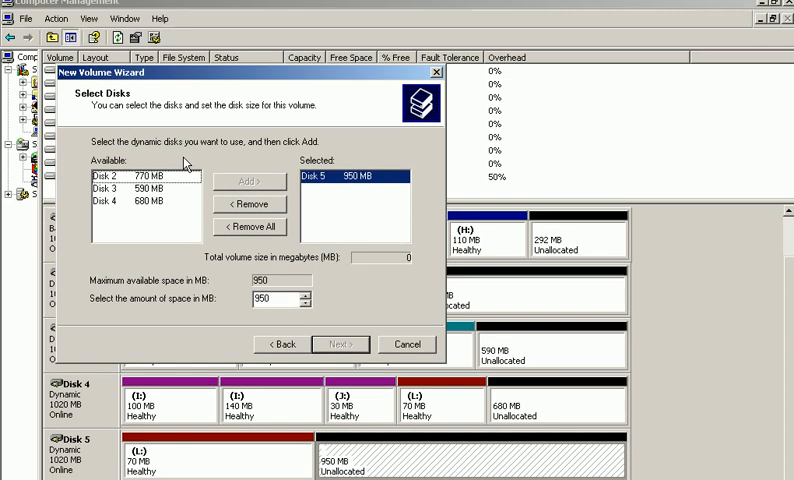
# Add Disk 3 and Disk 4 as RAID-5 members alongside Disk 5
pyautogui.click(250, 188)
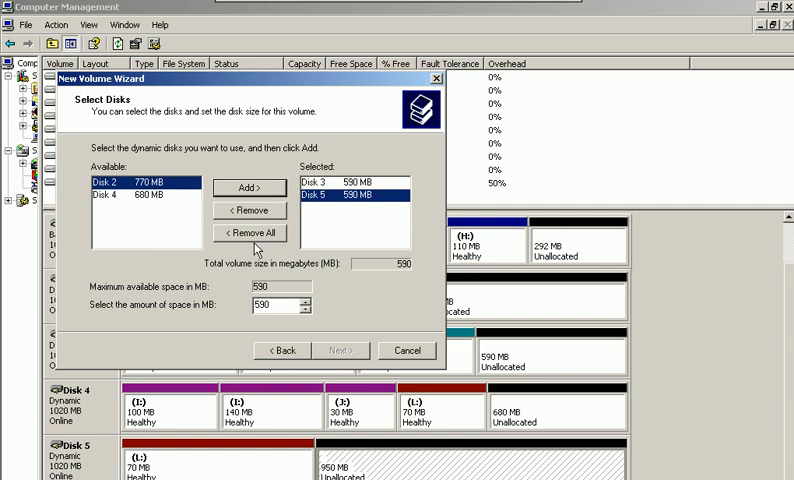
pyautogui.moveTo(276, 304)
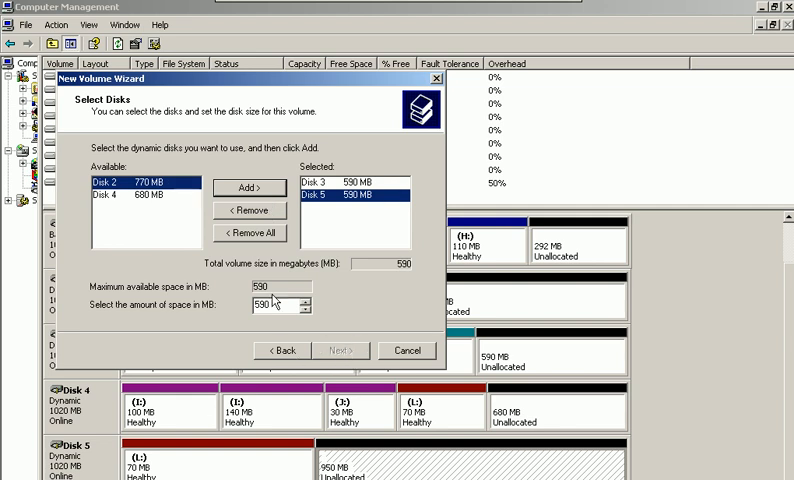
pyautogui.click(130, 196)
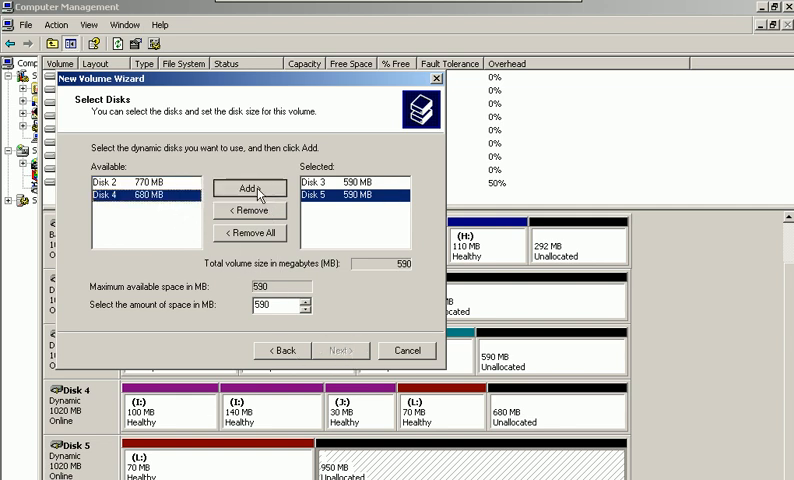
pyautogui.click(248, 188)
pyautogui.write('400')
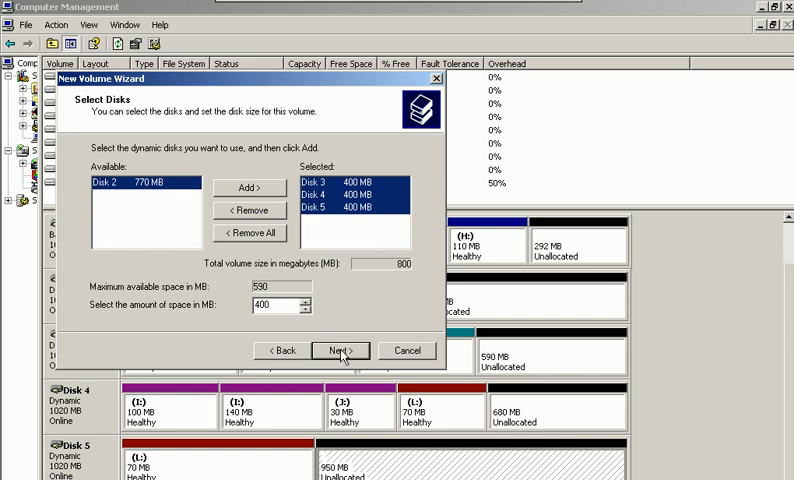
# Accept drive letter M and NTFS formatting, then finish creating the 800 MB RAID-5 volume
pyautogui.click(340, 350)
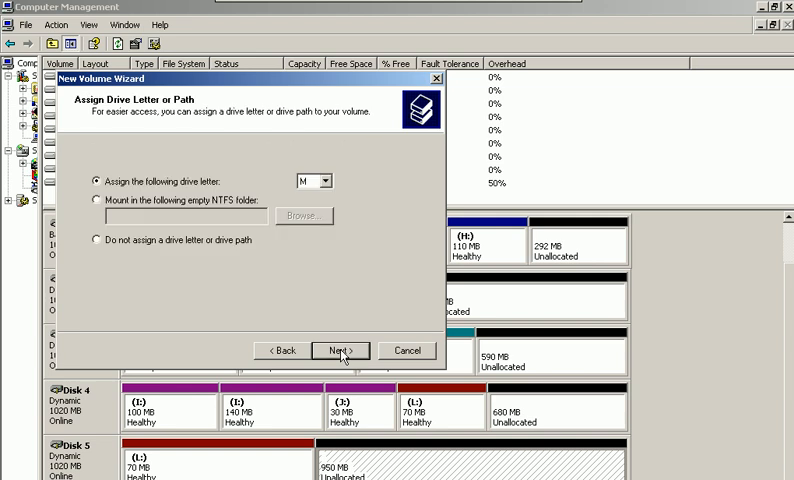
pyautogui.click(340, 350)
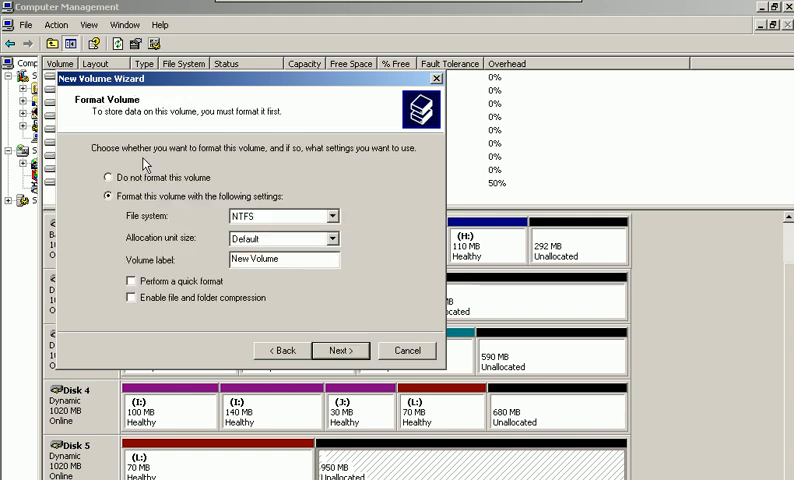
pyautogui.click(340, 350)
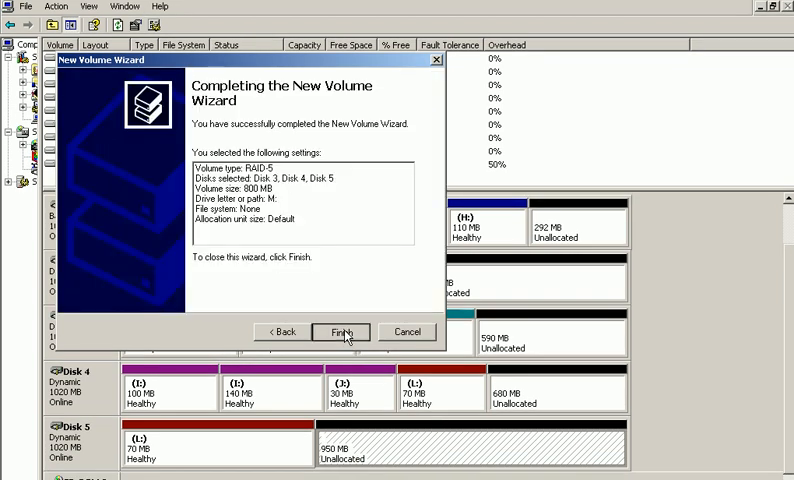
pyautogui.click(338, 332)
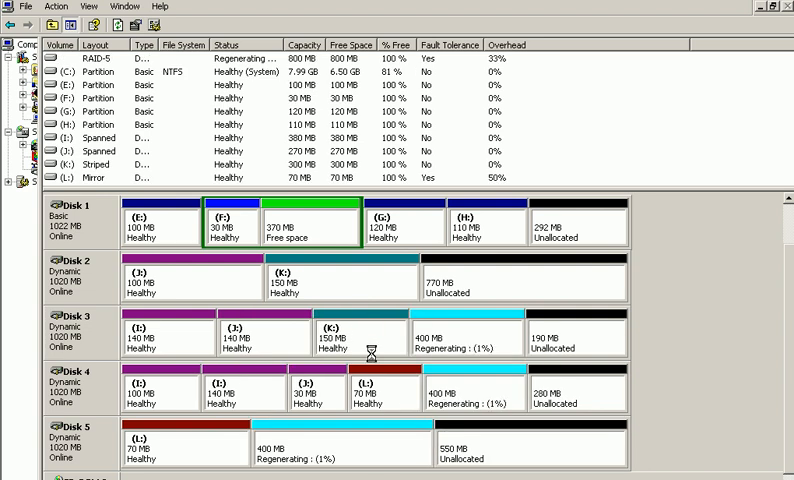
# Scroll Disk Management to review the RAID-5 volume as it finishes regenerating
pyautogui.scroll(-3)
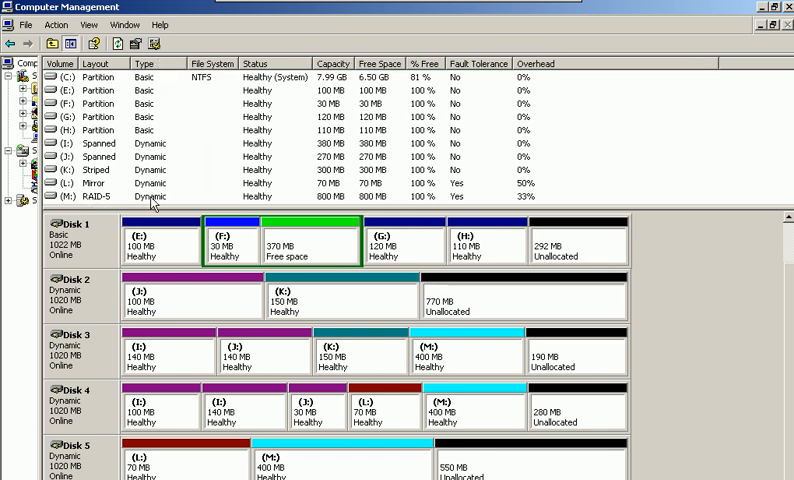
pyautogui.moveTo(308, 208)
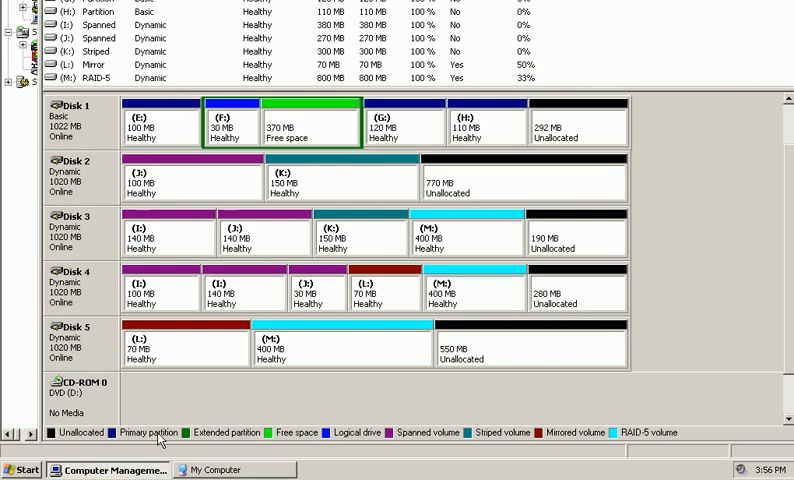
pyautogui.moveTo(254, 442)
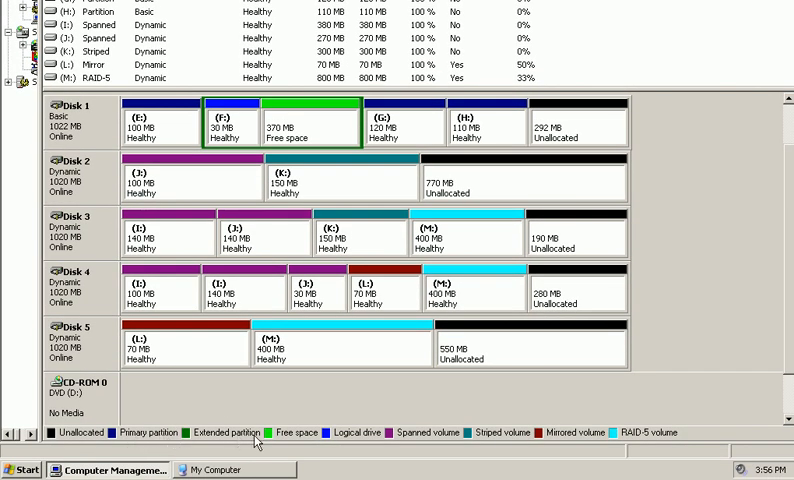
pyautogui.moveTo(360, 440)
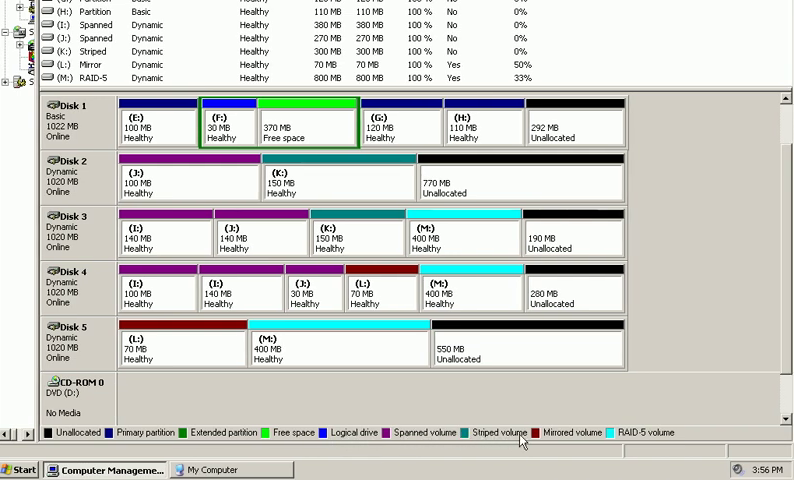
pyautogui.moveTo(650, 440)
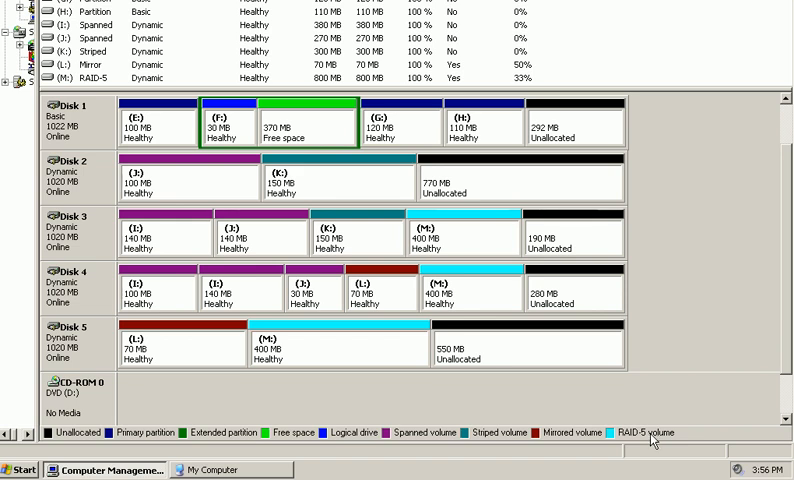
pyautogui.moveTo(444, 338)
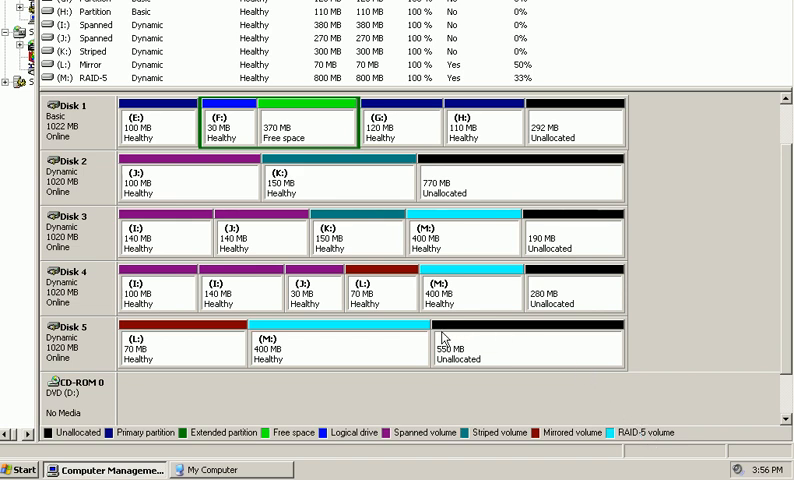
pyautogui.moveTo(400, 340)
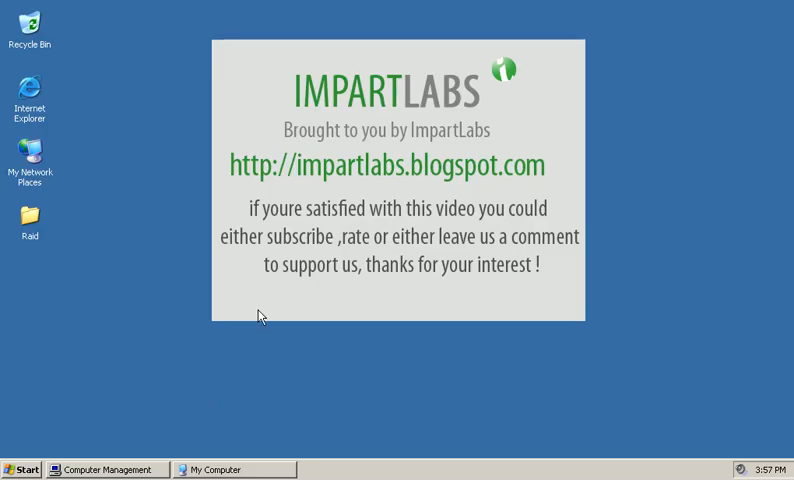
pyautogui.moveTo(416, 284)
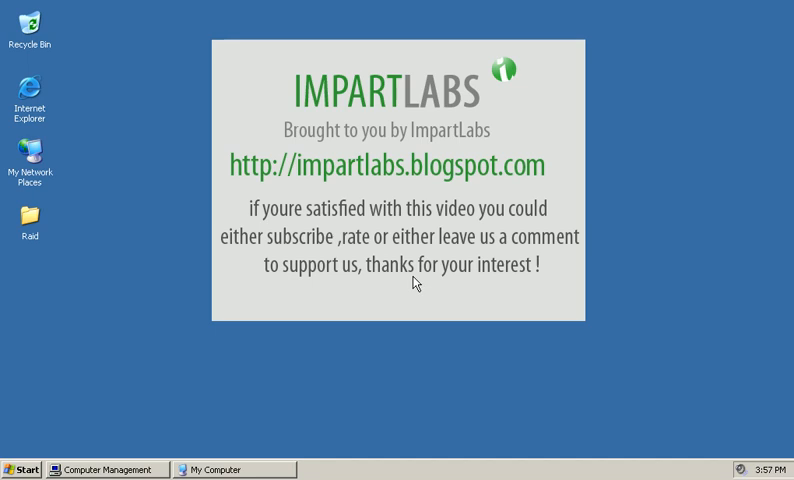
pyautogui.moveTo(372, 164)
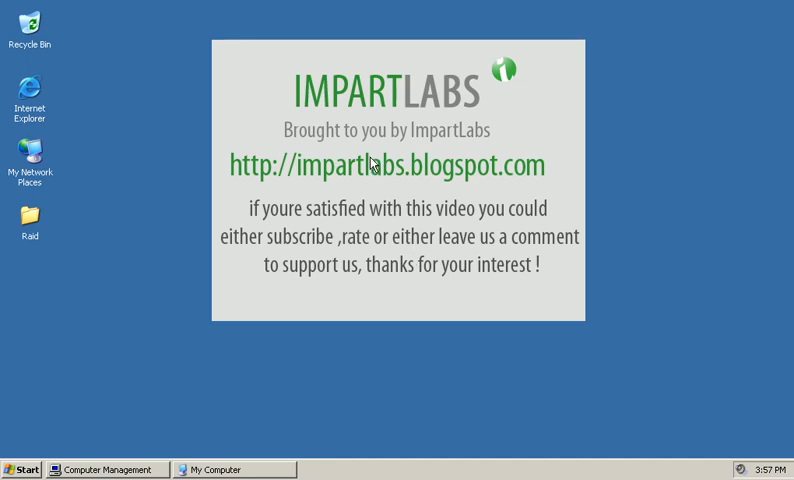